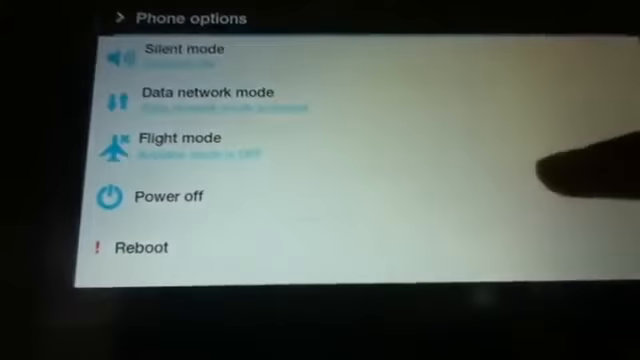
- Bring up the Phone options menu so the tablet can be powered off
scroll("down", 3)
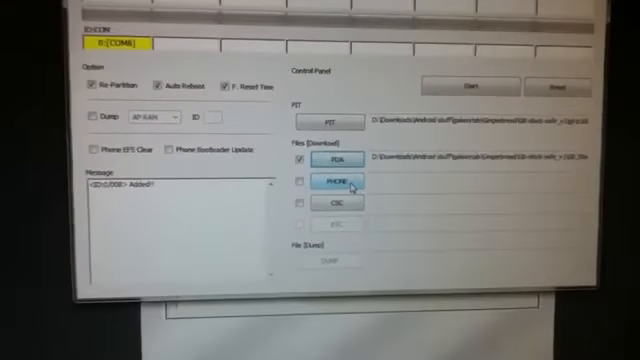
- Browse to the folder holding the modem file for the PHONE slot
left_click(332, 182)
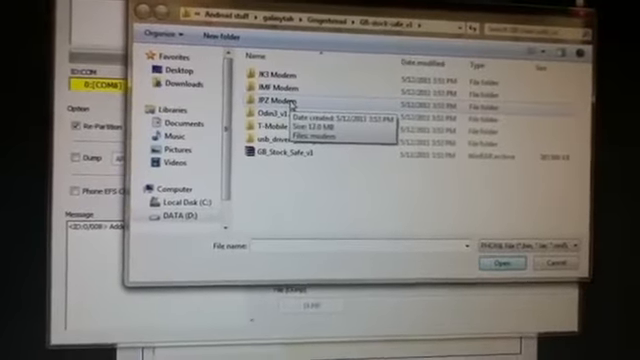
left_click(512, 264)
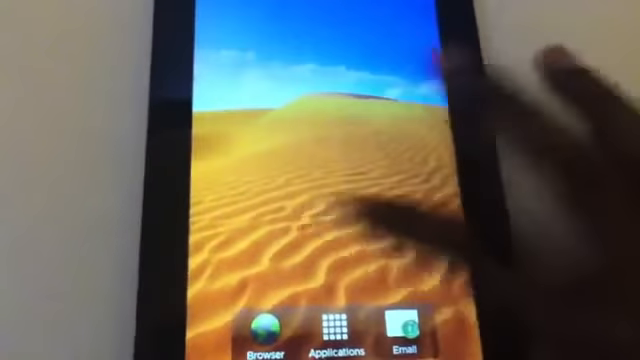
- Show the app drawer with Market, Gmail, Superuser and Tweaks, scrolling through its pages
left_click(328, 334)
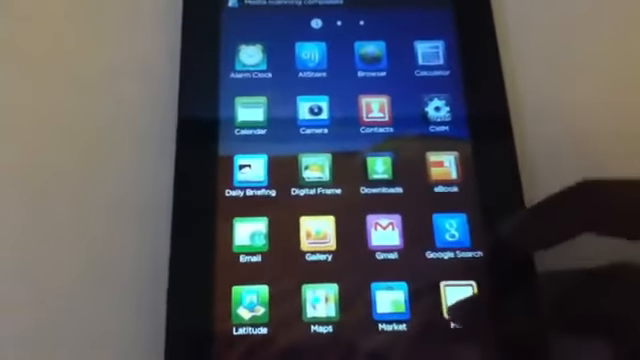
scroll("left", 3)
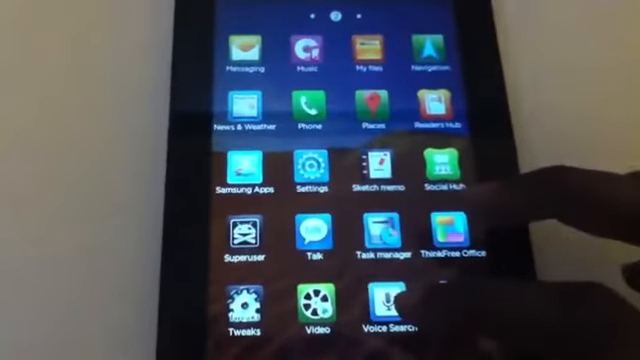